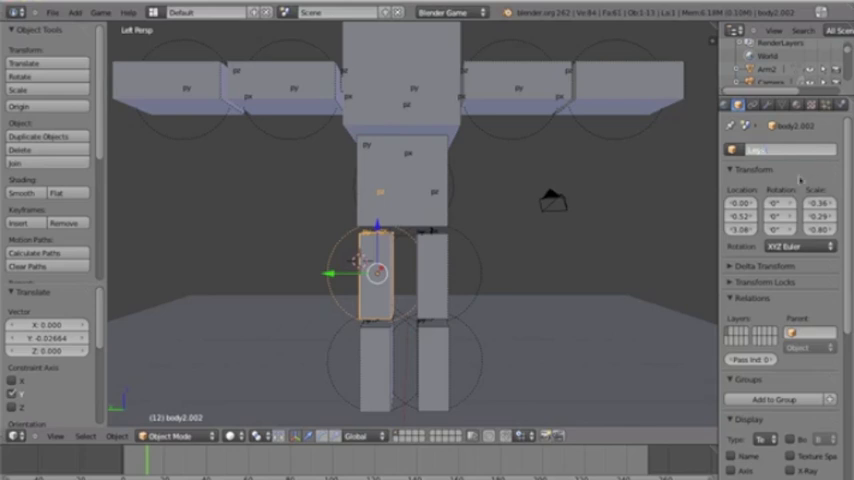
Rename body2.002 to Leg.l, then select the lower right leg block body2.004.
{"action": "left_click", "coordinate": [430, 275]}
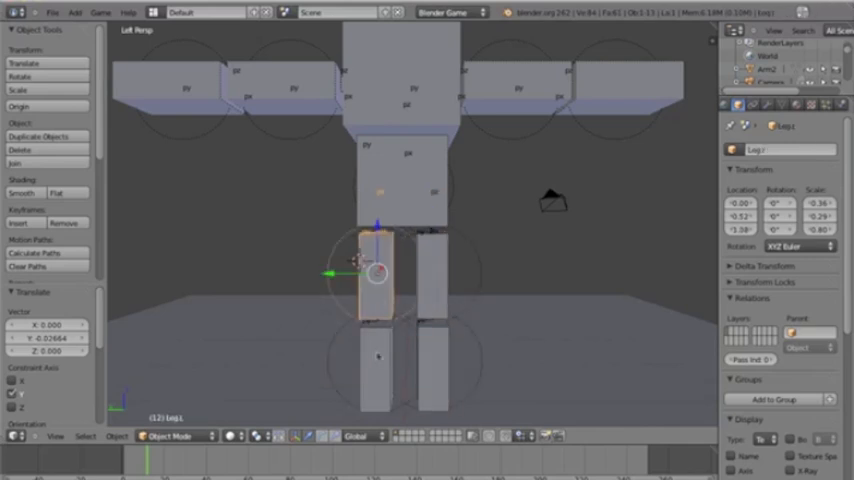
{"action": "left_click", "coordinate": [375, 360]}
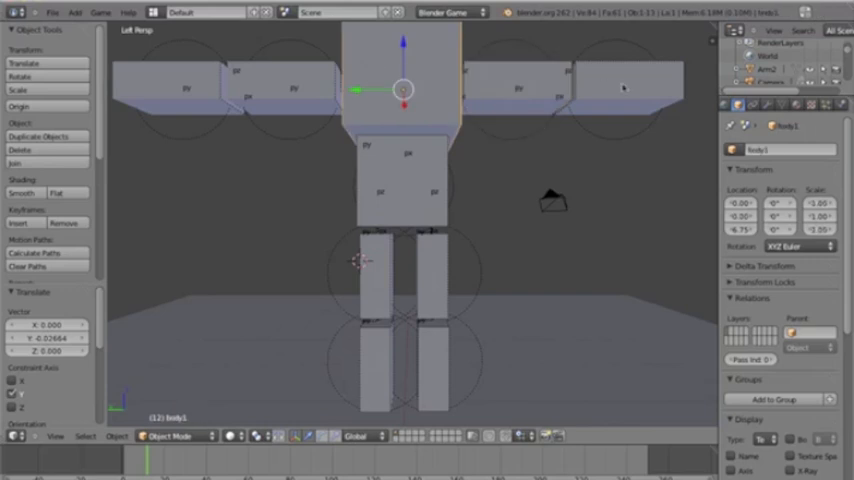
{"action": "left_click", "coordinate": [615, 90]}
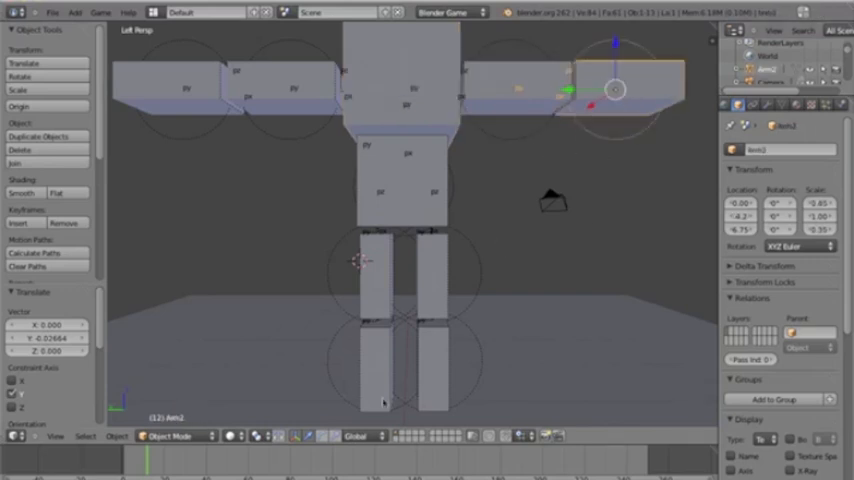
{"action": "left_click", "coordinate": [433, 370]}
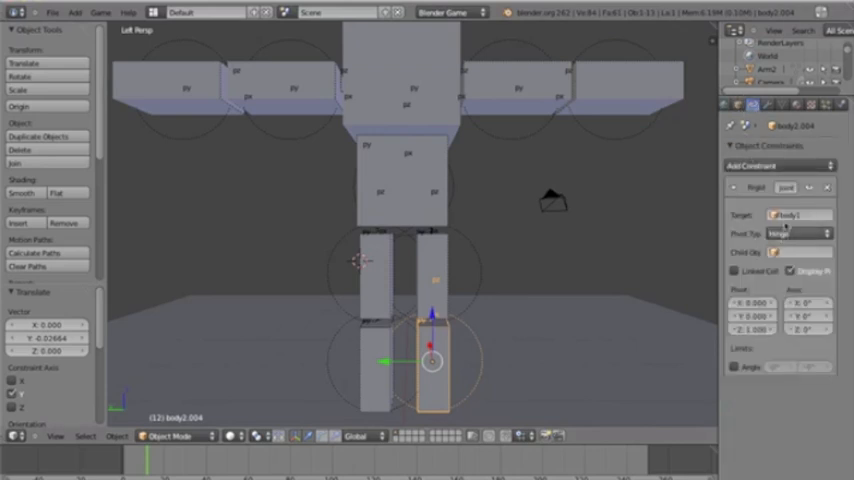
Set the Rigid Body Joint targets: body2.004 to Leg.r and body2.003 to Leg.l.
{"action": "left_click", "coordinate": [797, 214]}
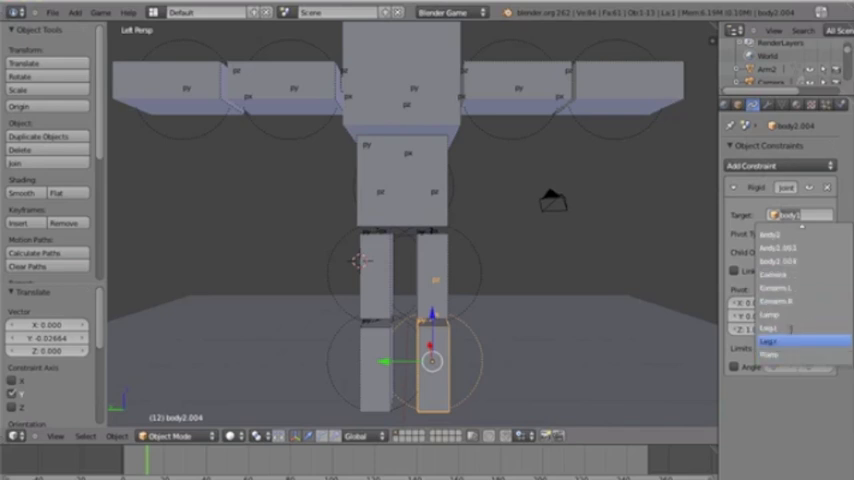
{"action": "left_click", "coordinate": [770, 342]}
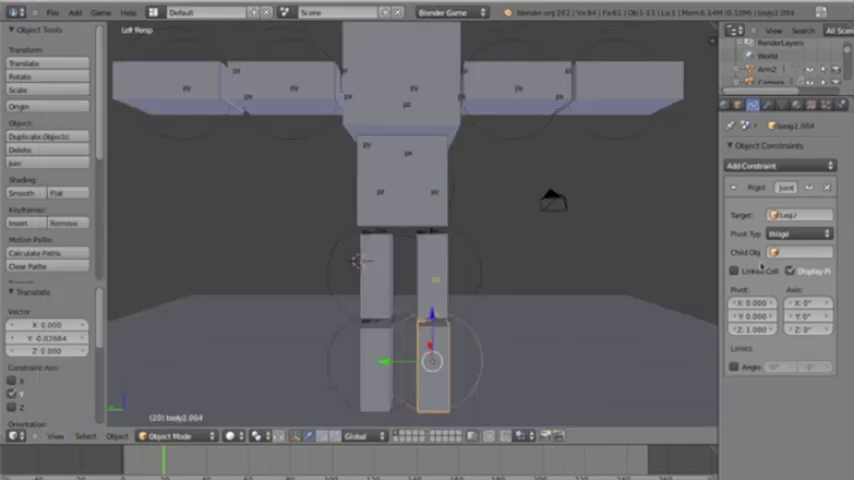
{"action": "left_click", "coordinate": [795, 233]}
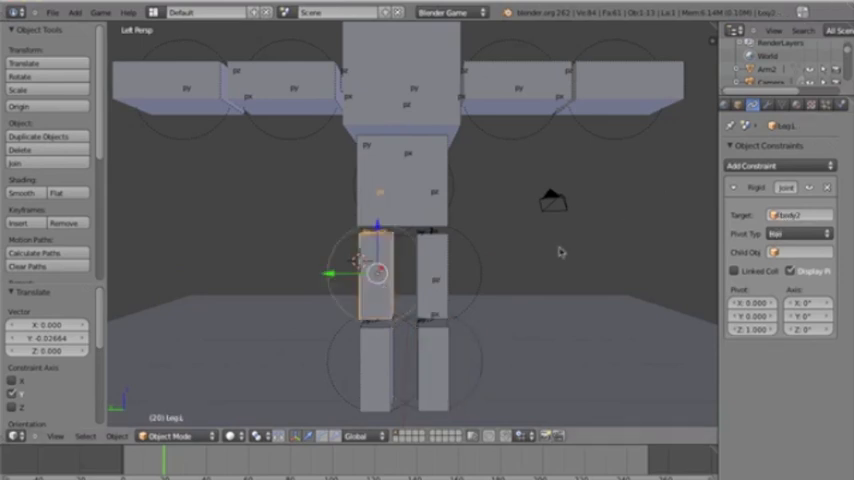
{"action": "left_click", "coordinate": [795, 214]}
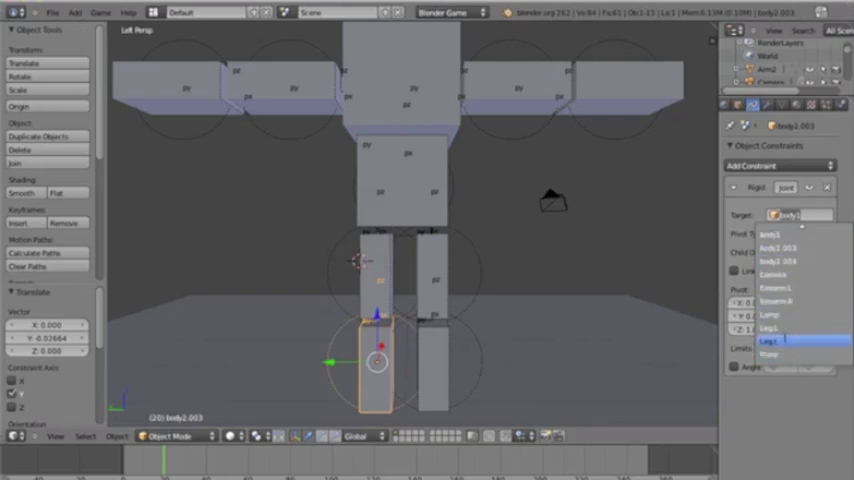
{"action": "left_click", "coordinate": [785, 341]}
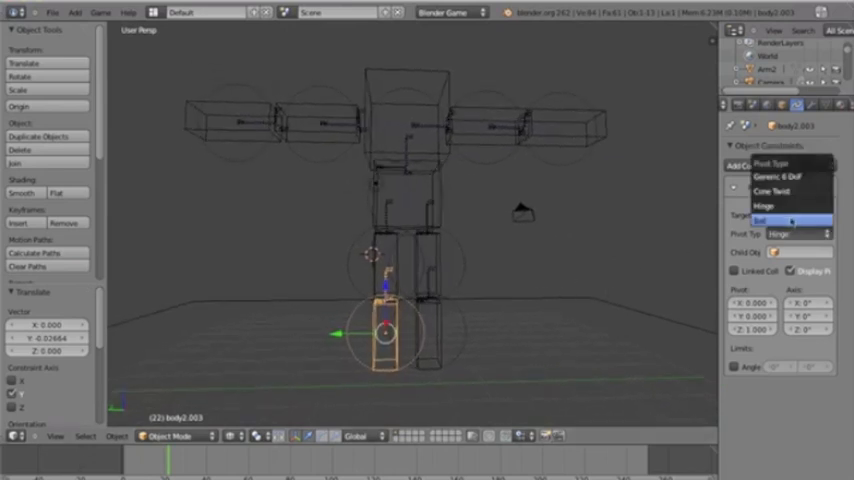
Set body2.003's joint Pivot Type to Ball, then select body2.004.
{"action": "left_click", "coordinate": [786, 220]}
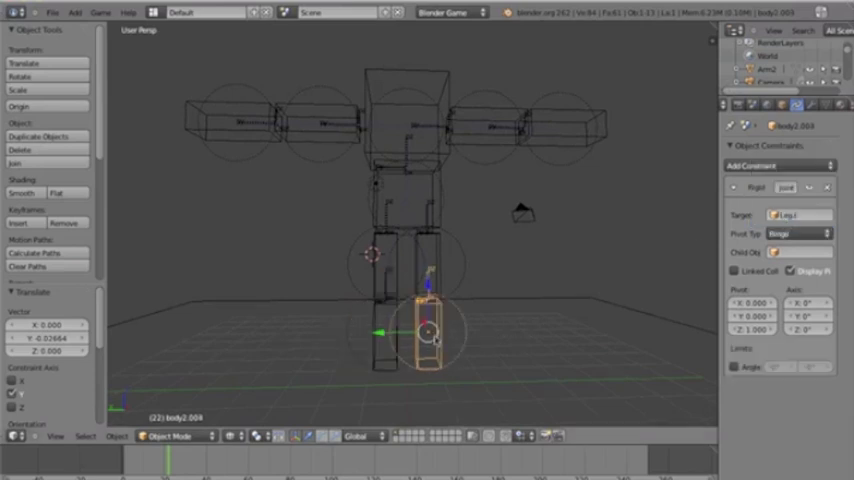
{"action": "left_click", "coordinate": [797, 233]}
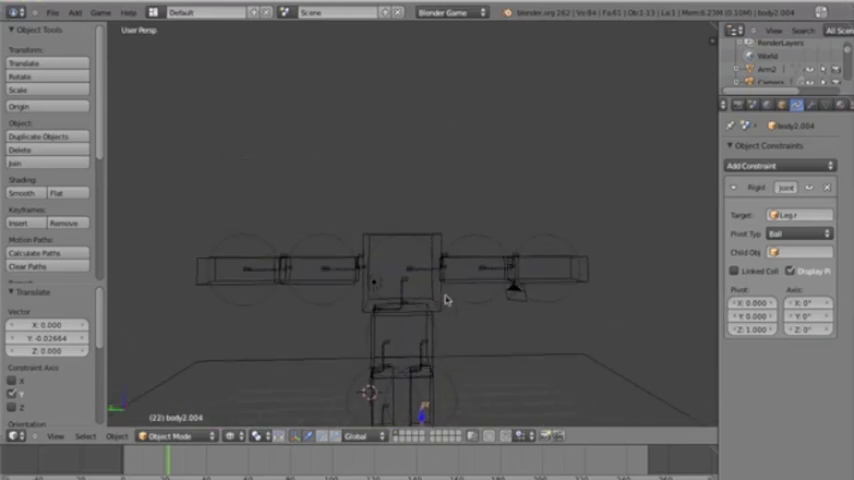
{"action": "left_click", "coordinate": [475, 268]}
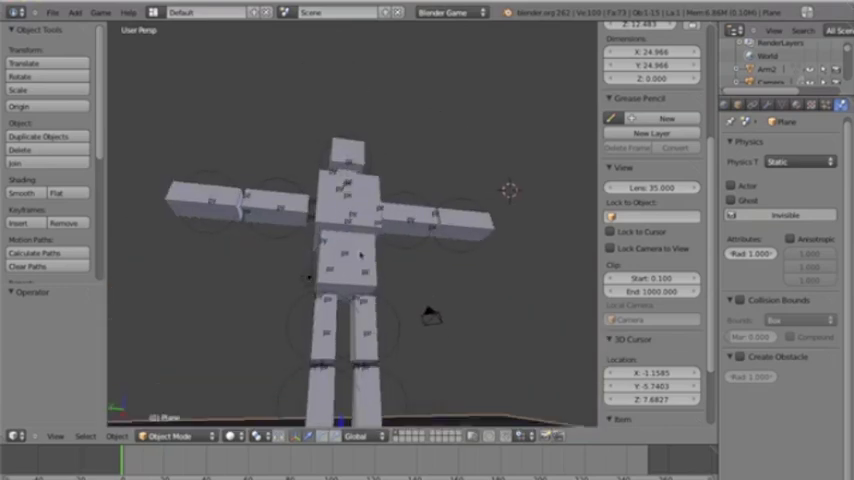
Start File > Append and browse into untitled.blend's Mesh data.
{"action": "left_click", "coordinate": [52, 12]}
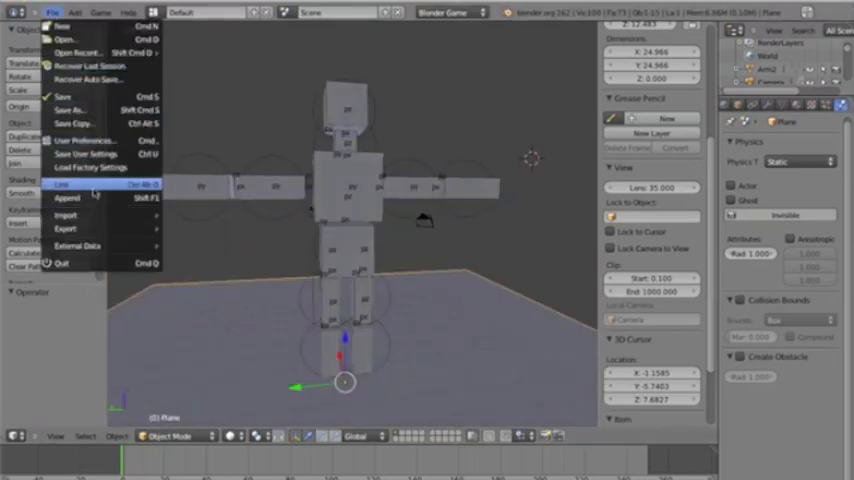
{"action": "mouse_move", "coordinate": [67, 197]}
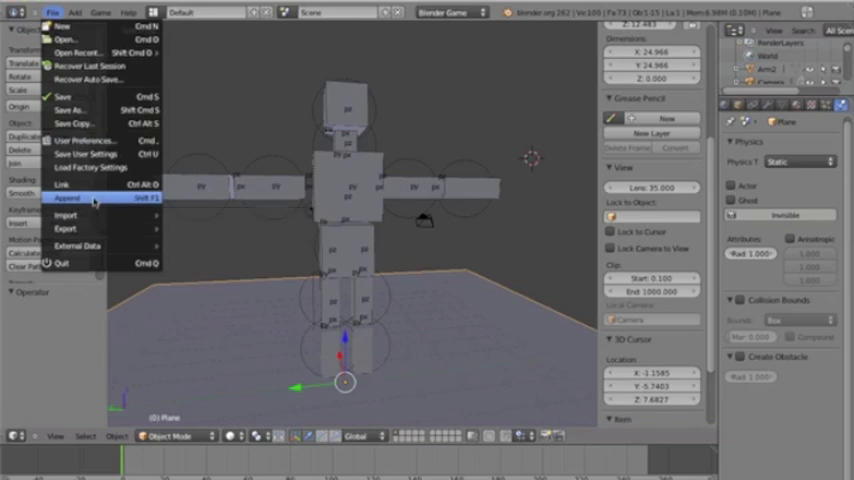
{"action": "left_click", "coordinate": [68, 197]}
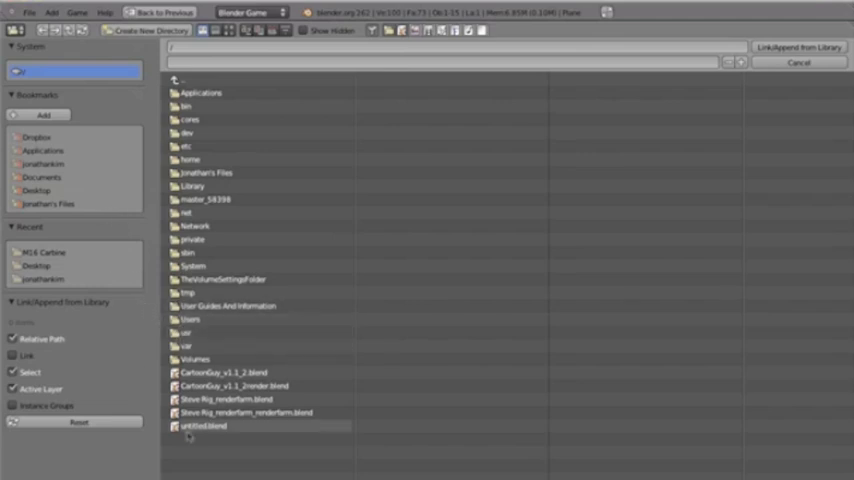
{"action": "double_click", "coordinate": [204, 426]}
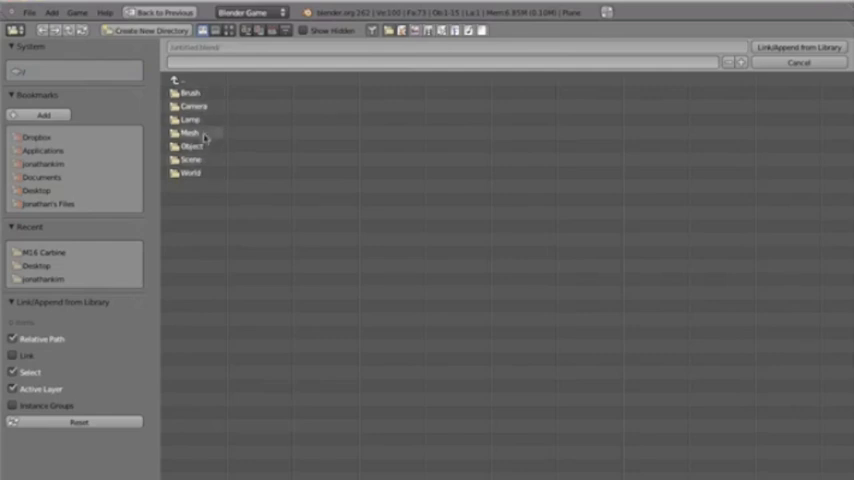
{"action": "double_click", "coordinate": [190, 133]}
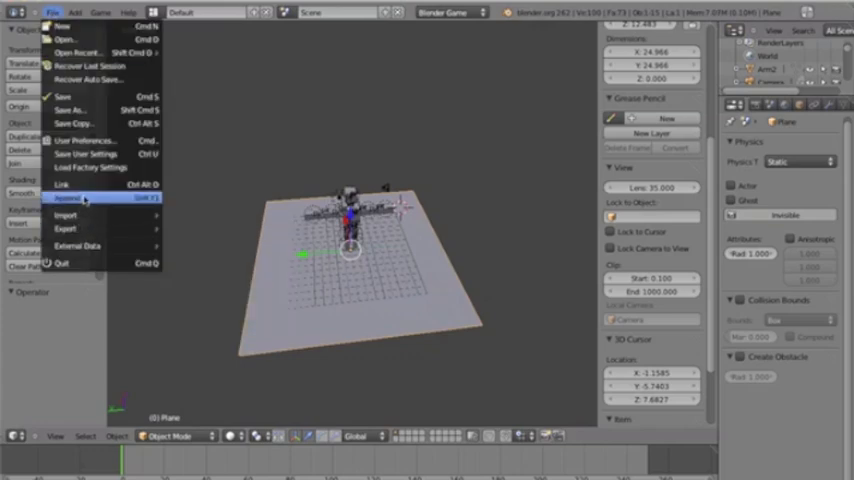
Restart the append and pick an object from untitled.blend's Object folder.
{"action": "left_click", "coordinate": [68, 198]}
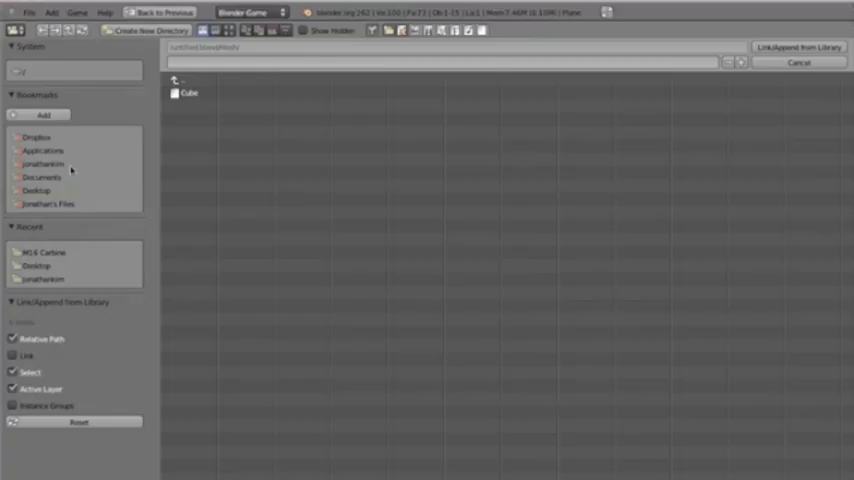
{"action": "double_click", "coordinate": [189, 92]}
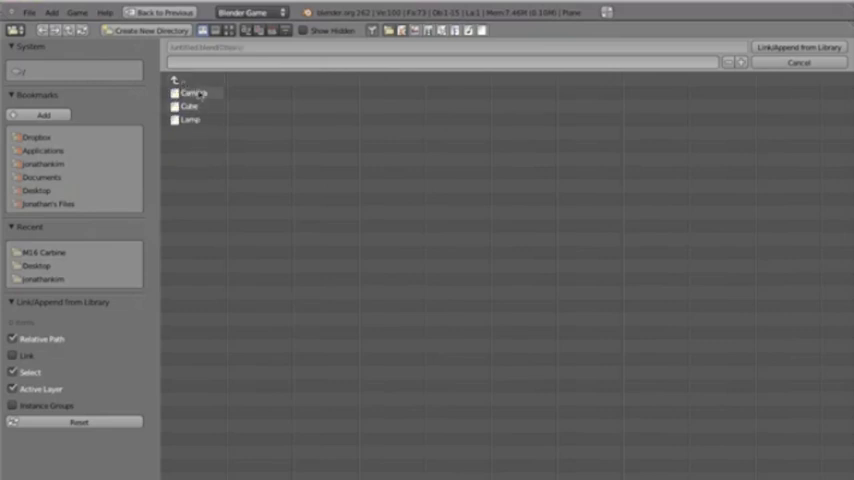
{"action": "left_click", "coordinate": [189, 106]}
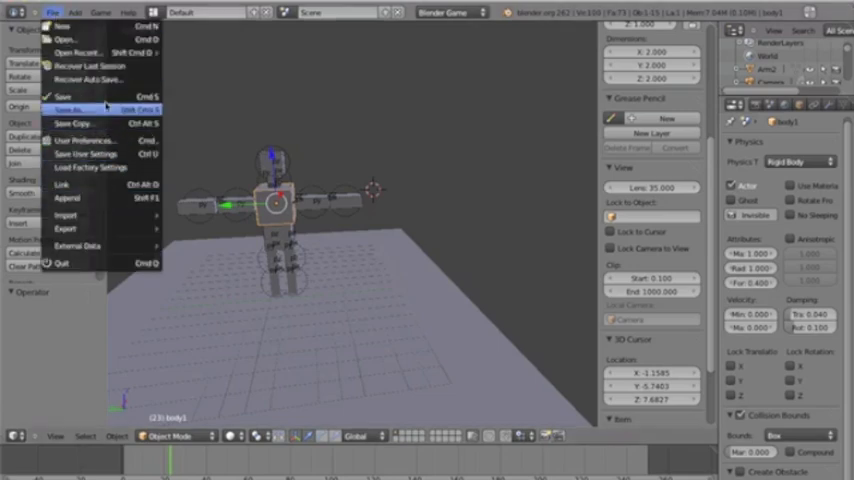
Choose File > Save As to save the ragdoll scene under a new name.
{"action": "left_click", "coordinate": [65, 108]}
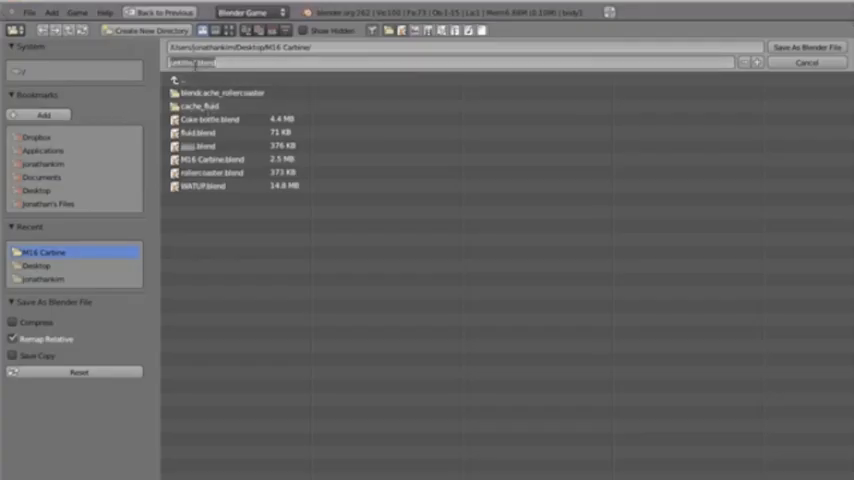